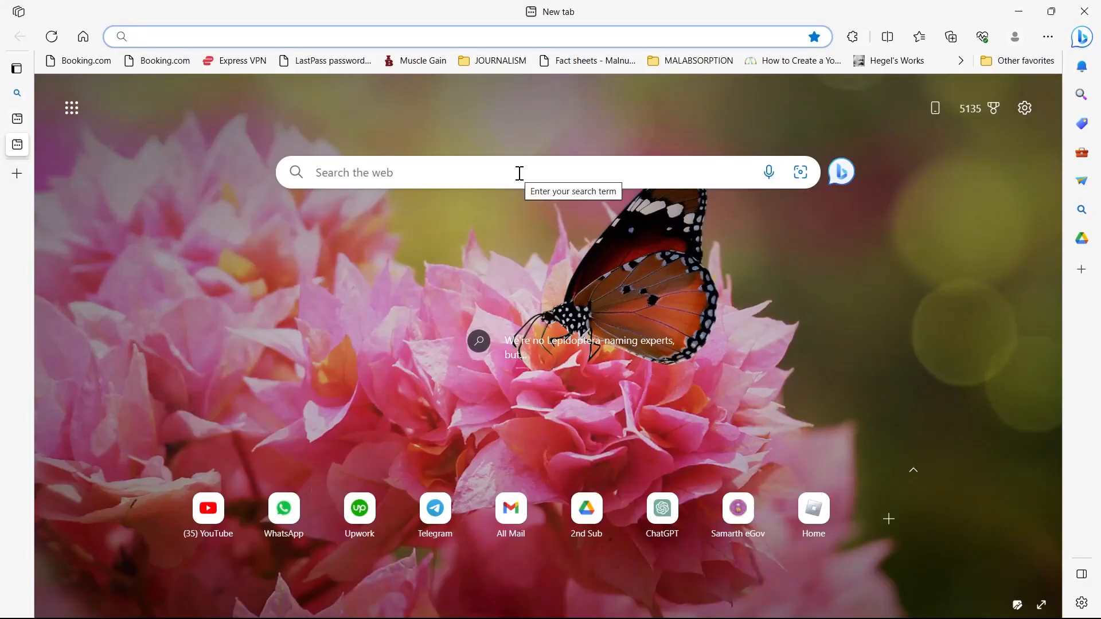
type("mail.google.com/mail/u/0/#inbox")
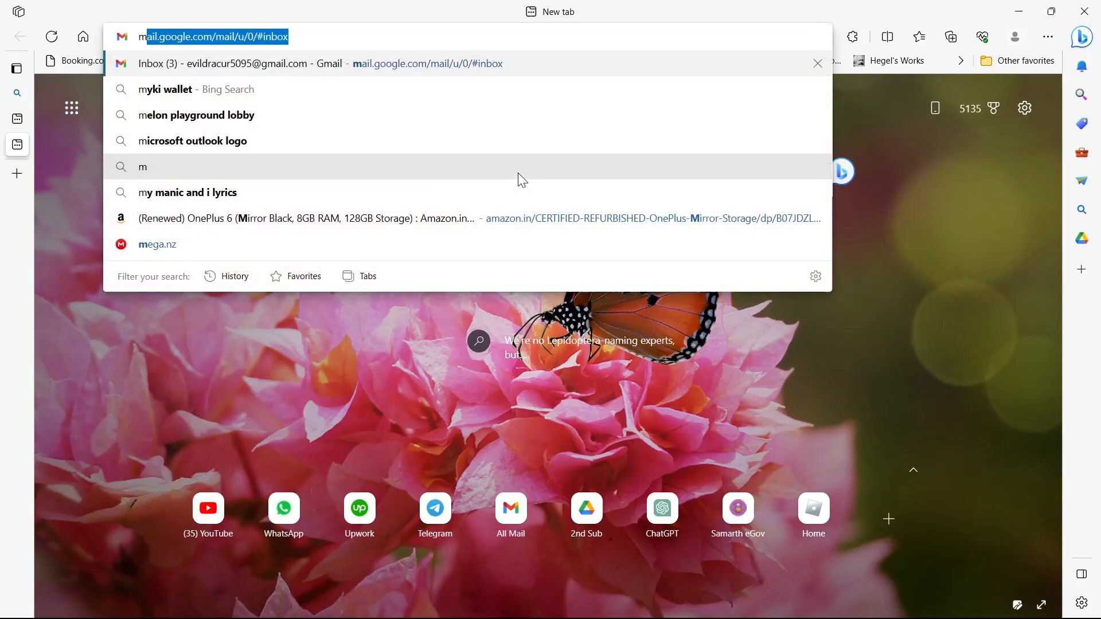
type("can i get bitcoin from cash app to another wallet")
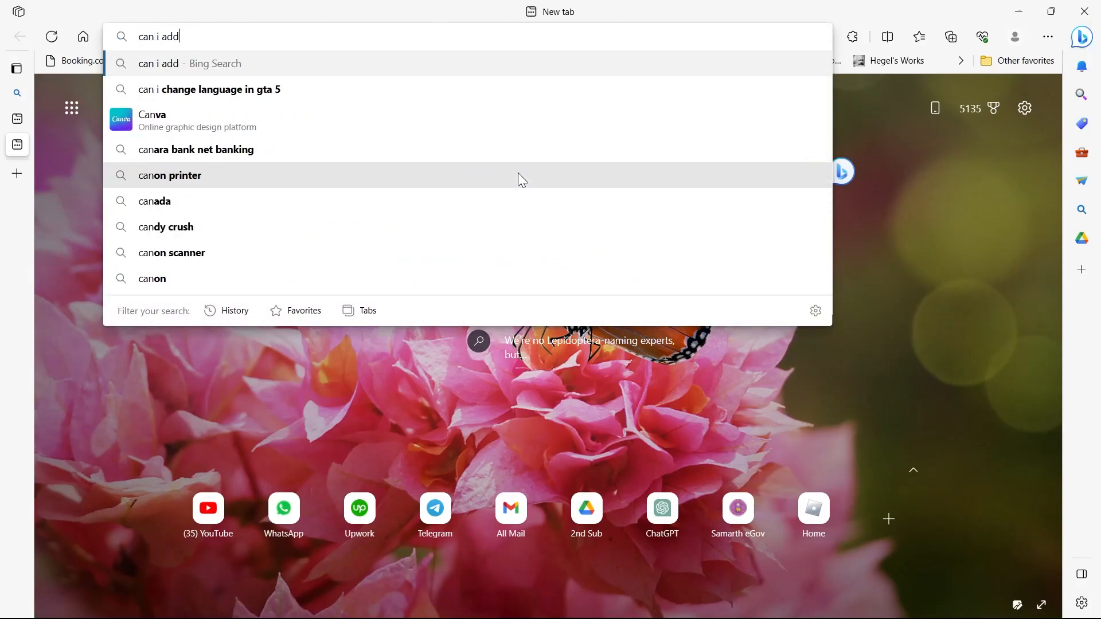
type("myk")
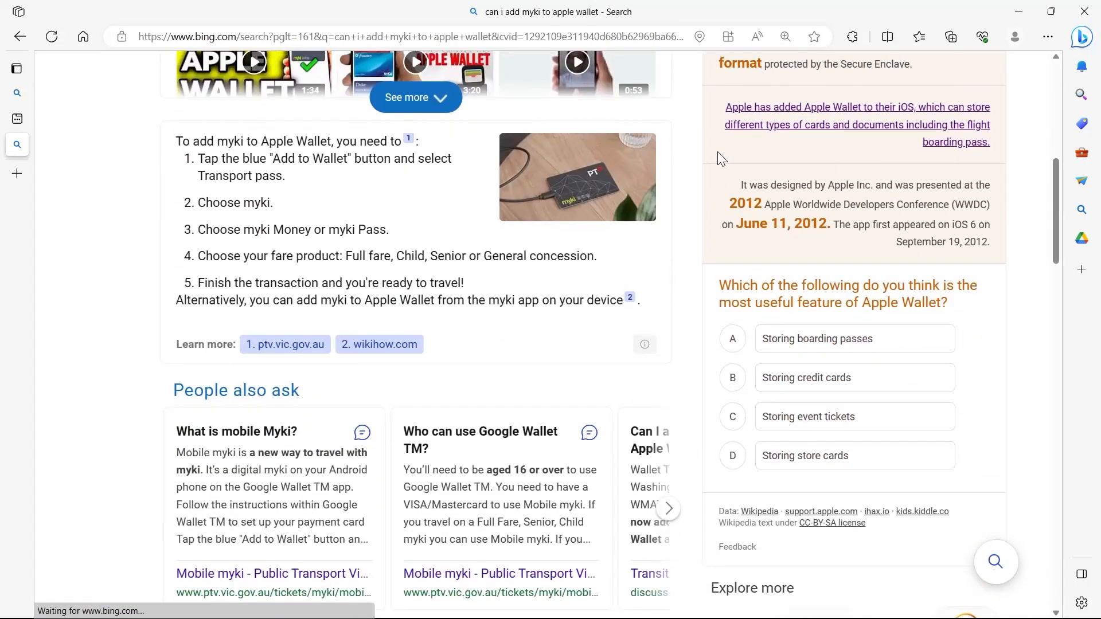
scroll("down", 3)
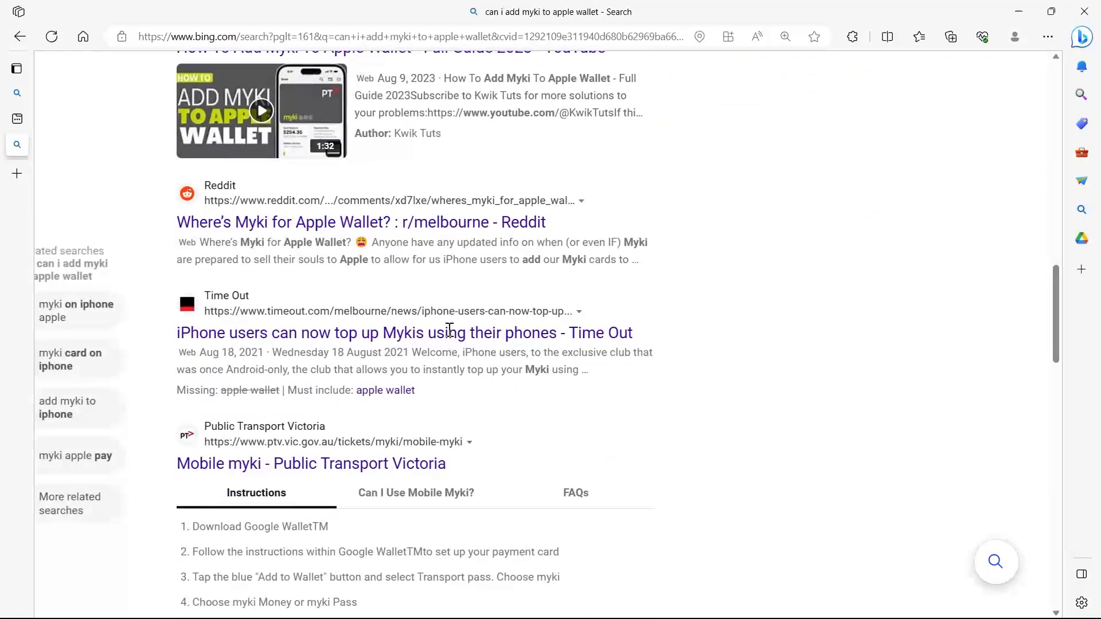
scroll("down", 3)
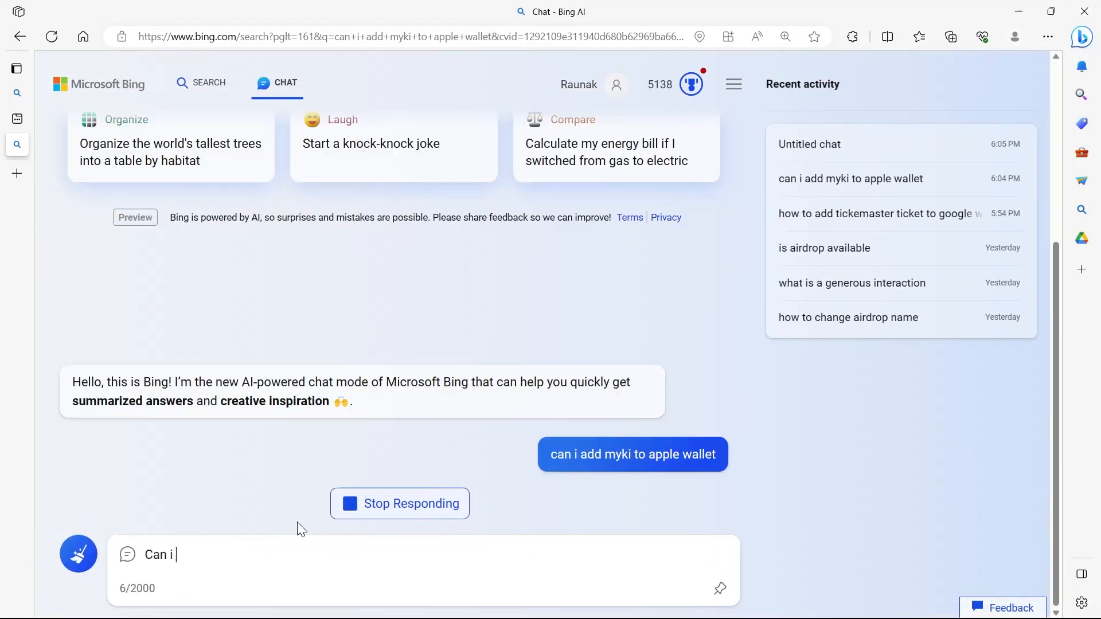
type("add")
type("PTV apps for")
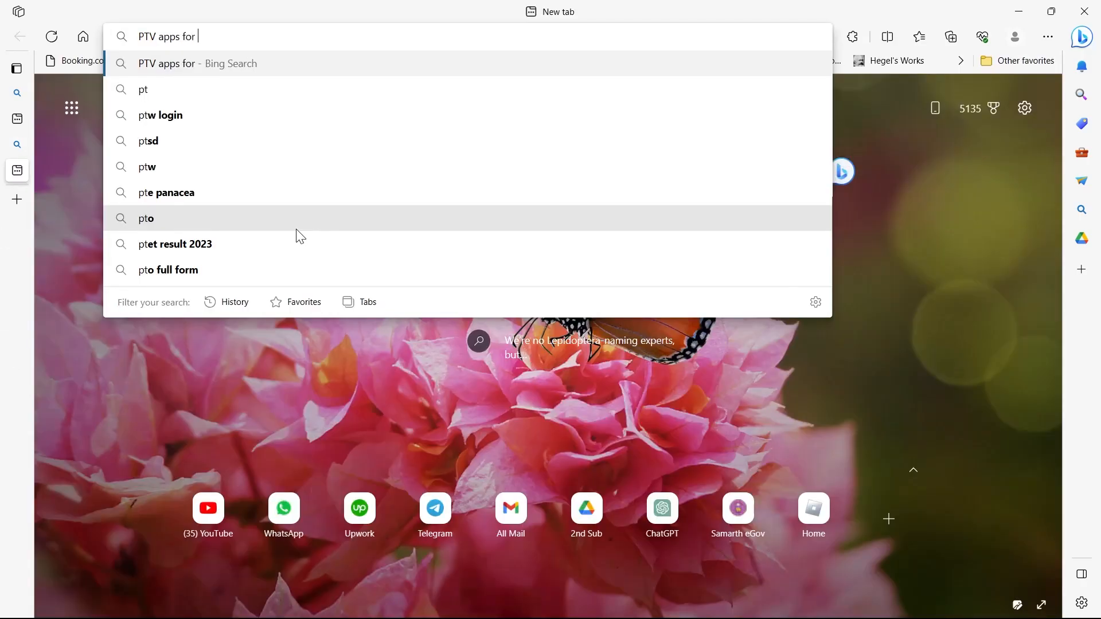
type("i phone")
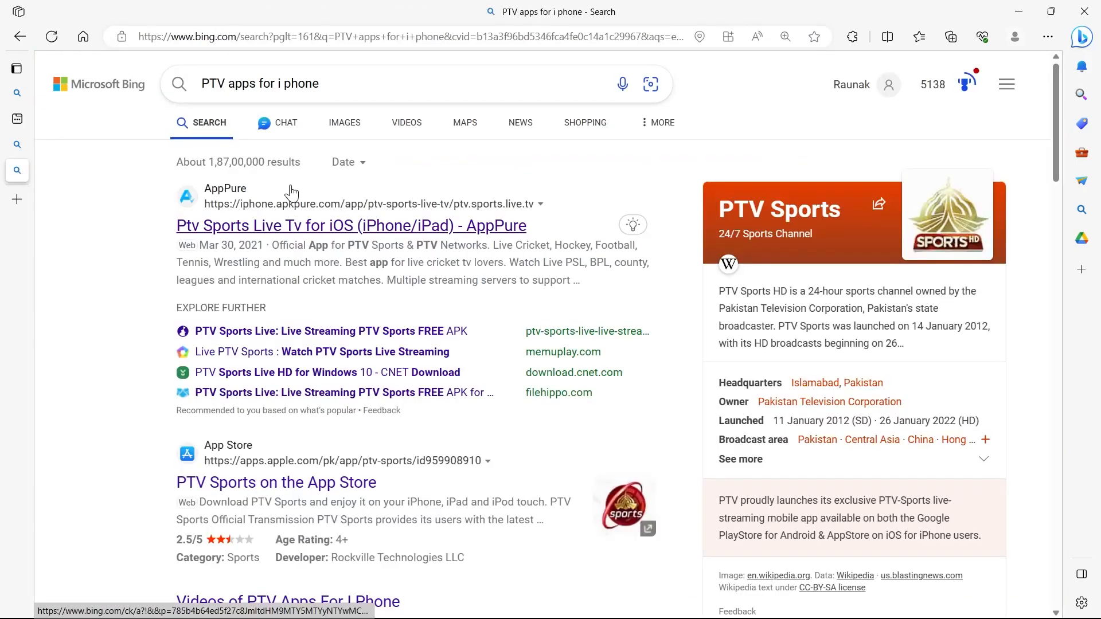